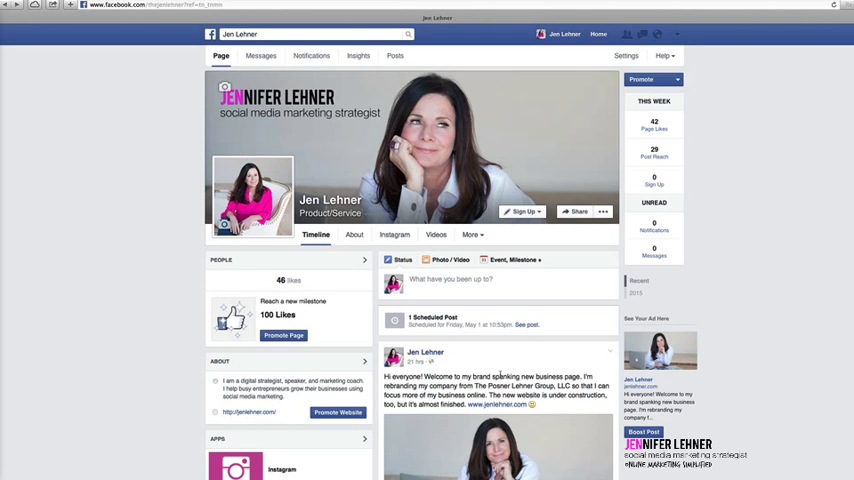
- Browse the MailChimp integrations list to locate the Facebook integration
scroll(down, 3)
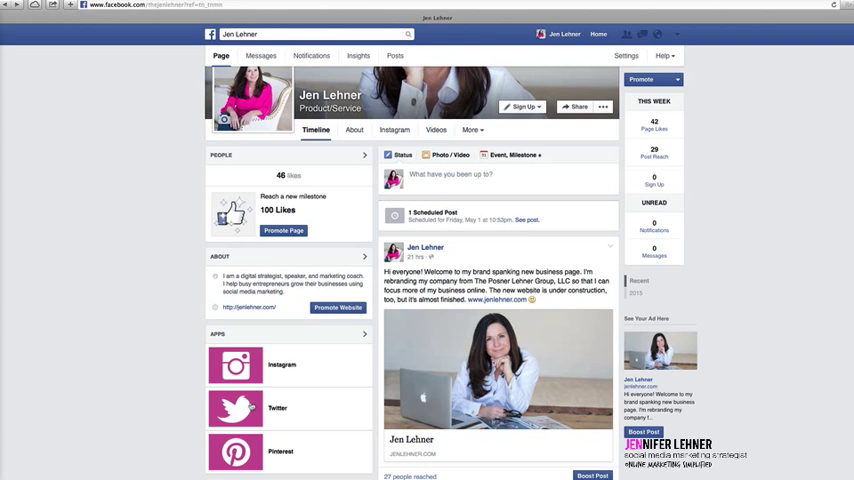
scroll(down, 3)
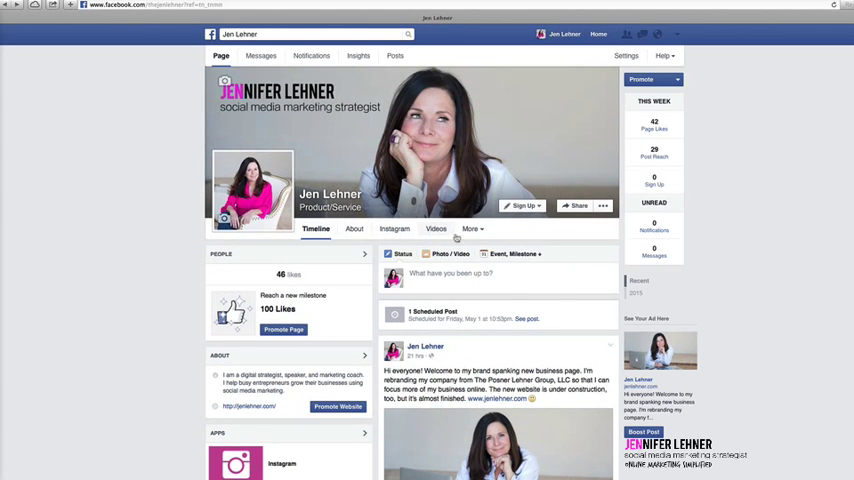
click(470, 228)
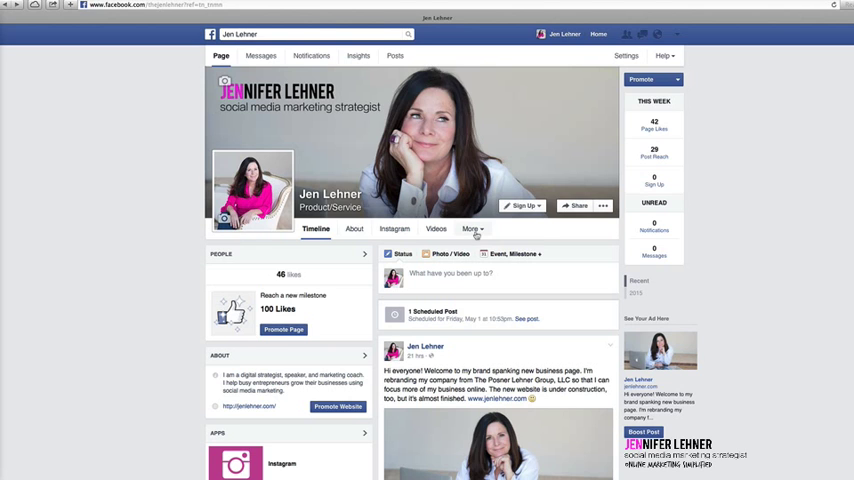
scroll(down, 3)
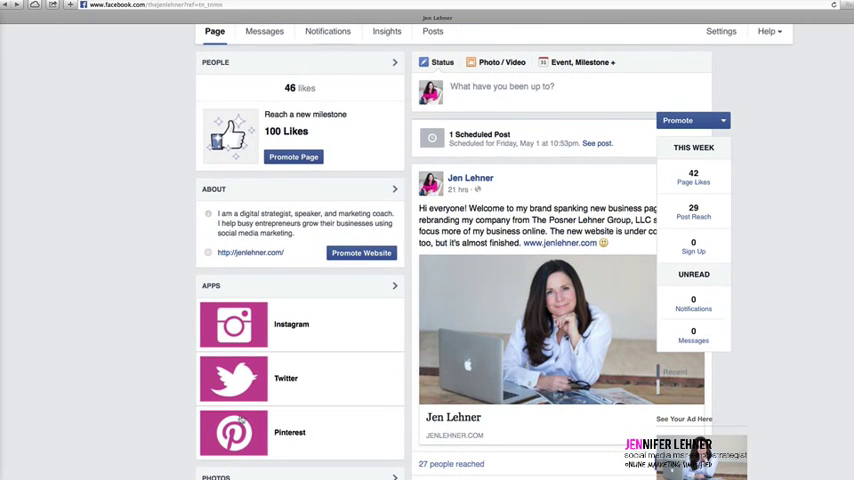
scroll(up, 3)
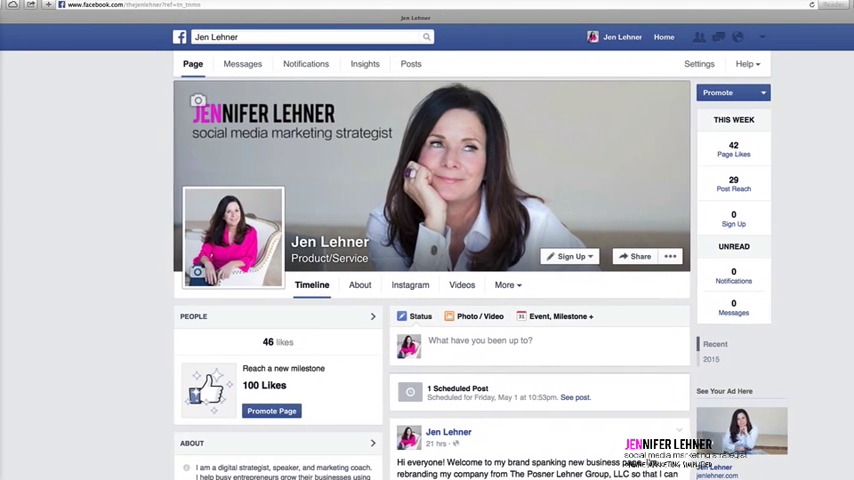
scroll(down, 3)
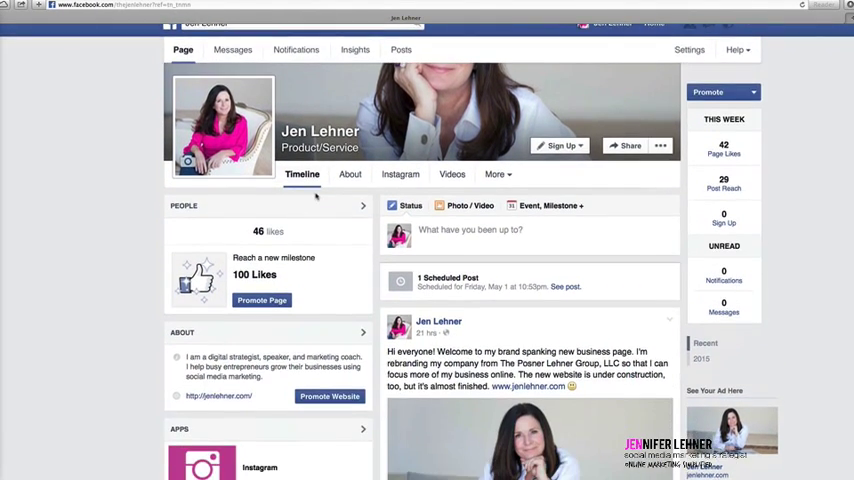
scroll(down, 3)
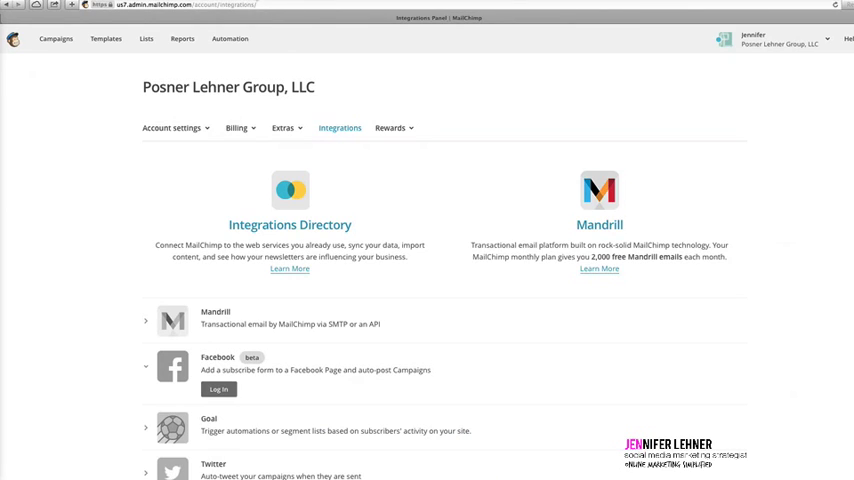
mouse_move(660, 136)
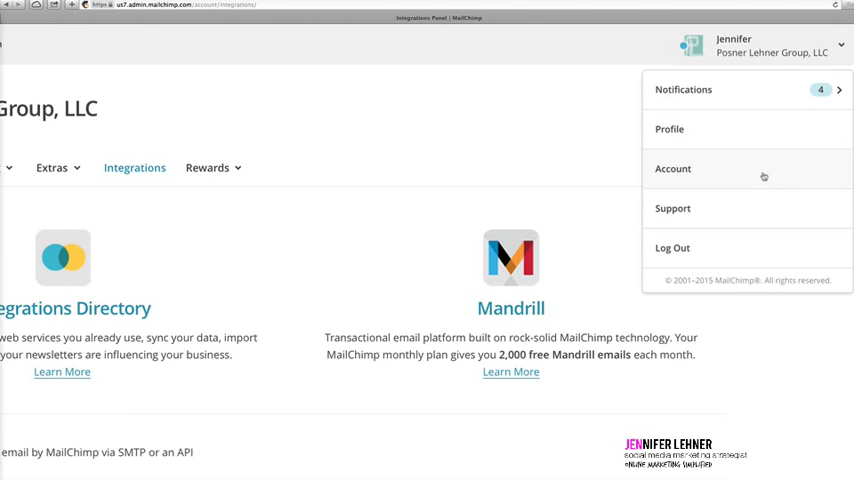
- Visit the account overview and come back to the integrations list at the Facebook entry
click(672, 168)
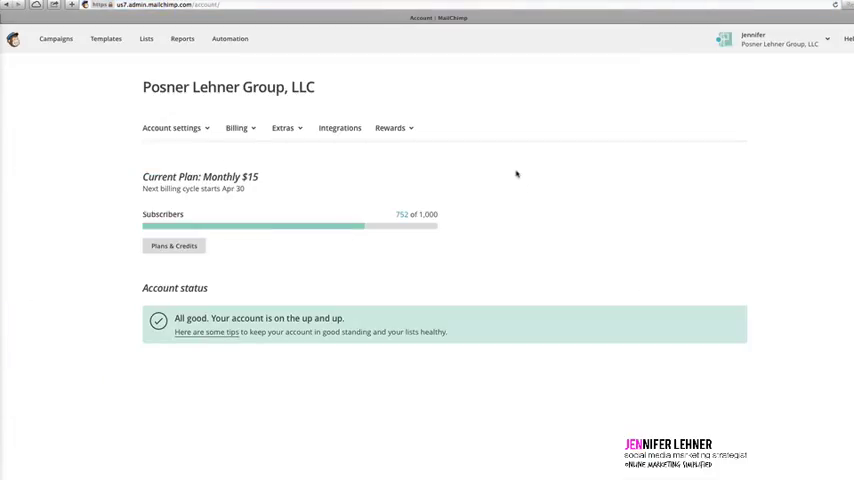
mouse_move(380, 160)
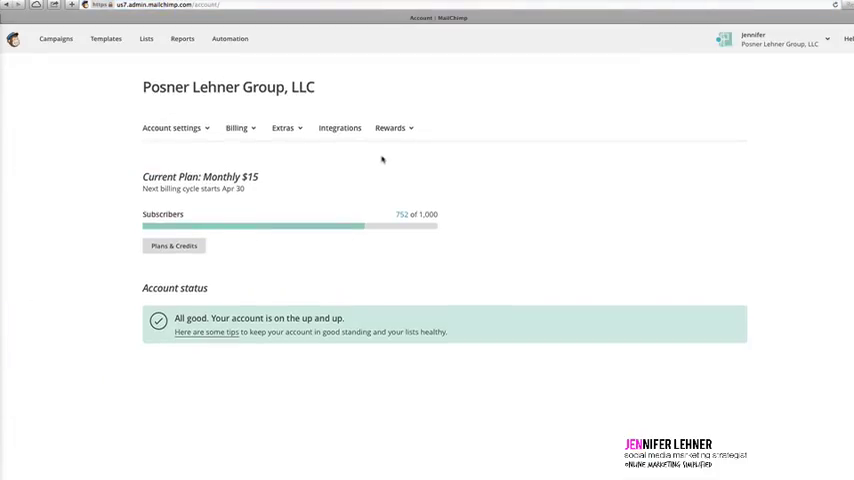
click(340, 128)
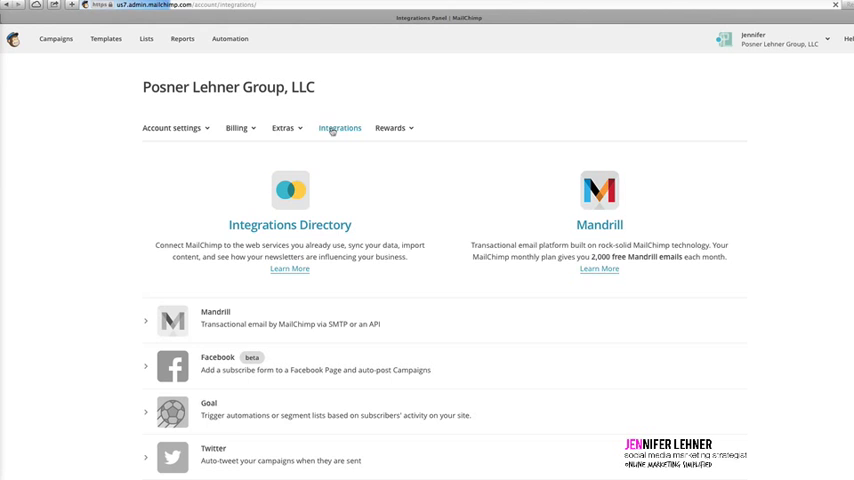
scroll(down, 3)
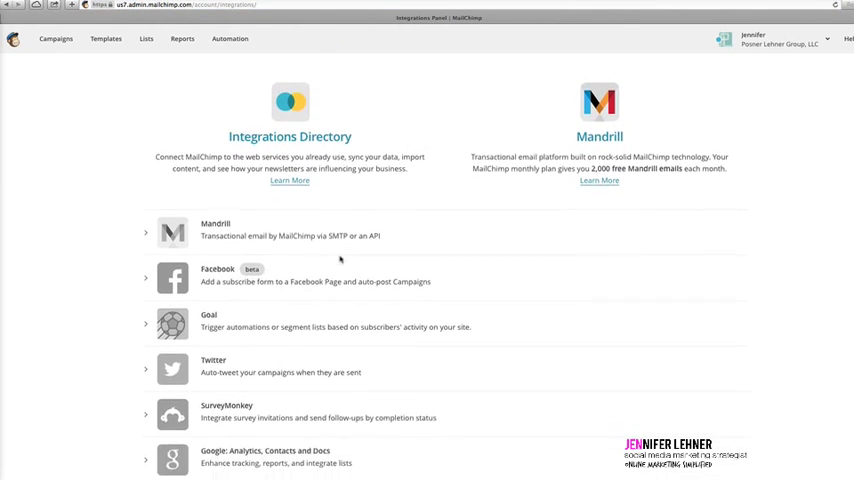
scroll(down, 3)
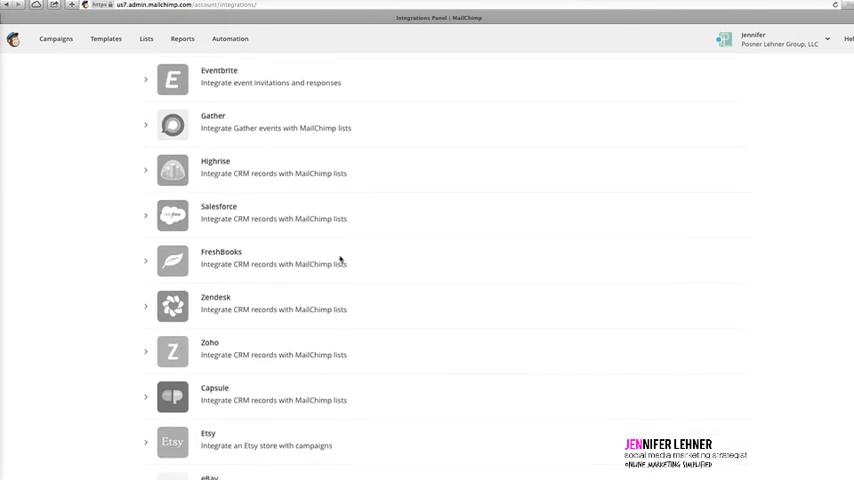
scroll(up, 3)
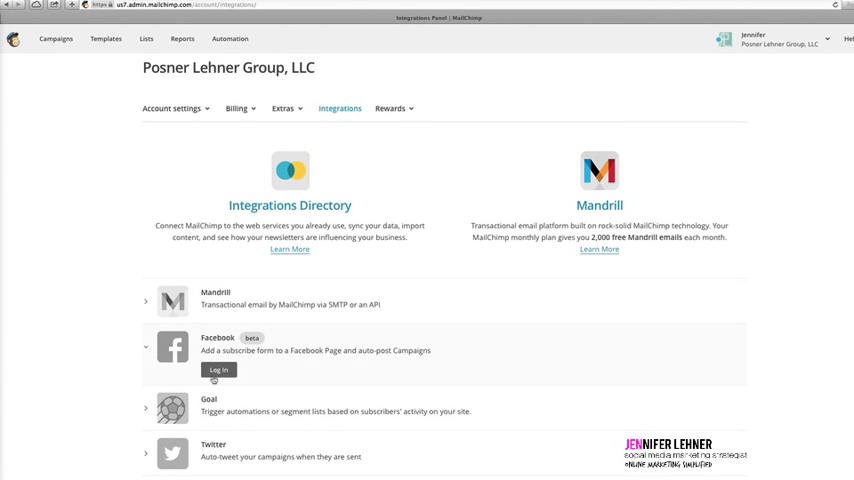
- Log in to Facebook from MailChimp and switch from acting as the page to the profile
click(218, 368)
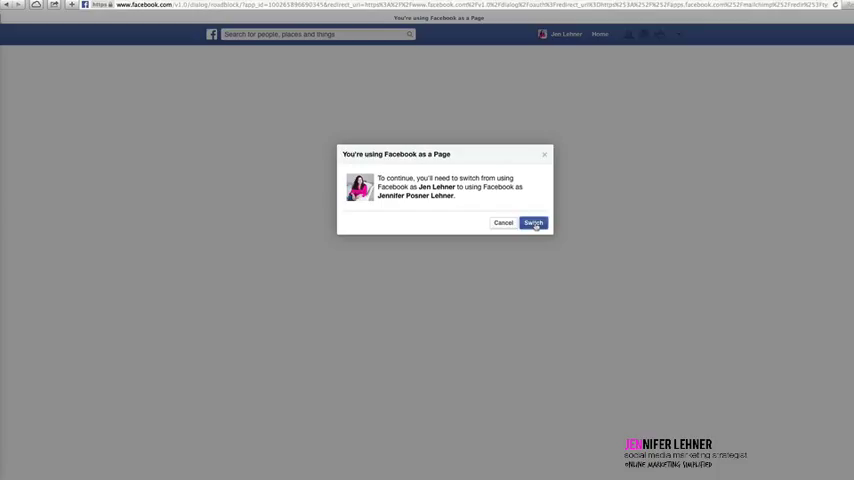
click(532, 224)
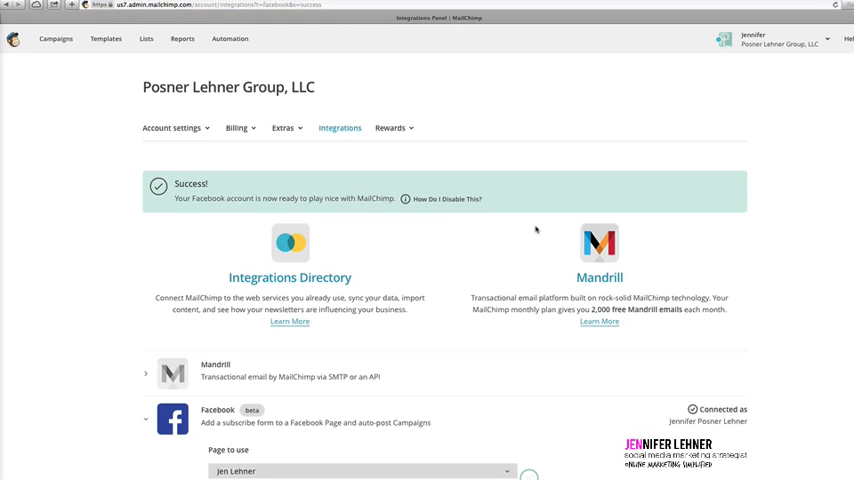
- Choose the Facebook-esque theme for the signup form tab
scroll(down, 3)
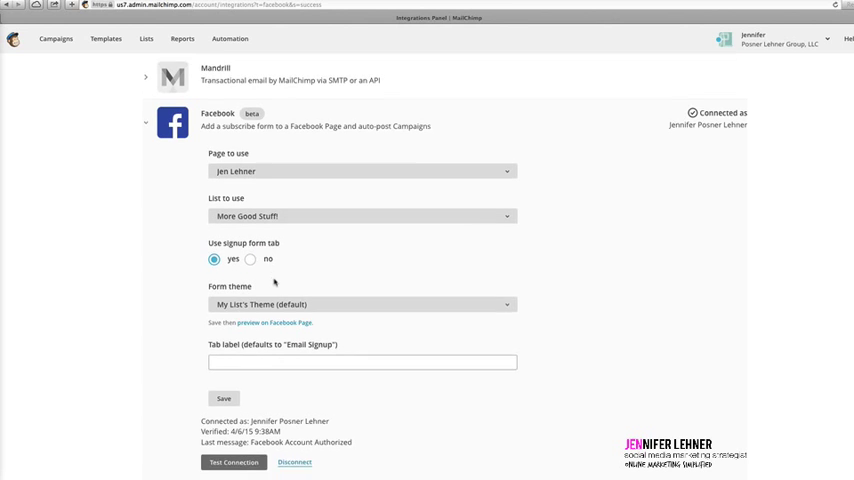
scroll(down, 3)
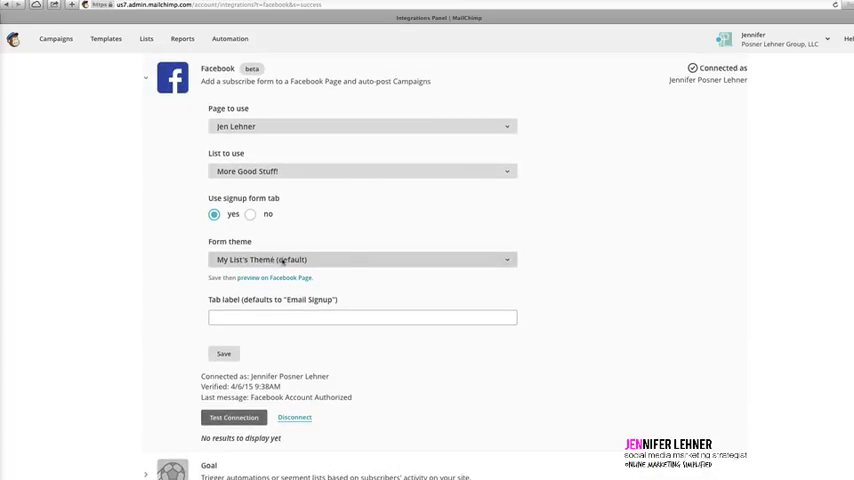
click(360, 260)
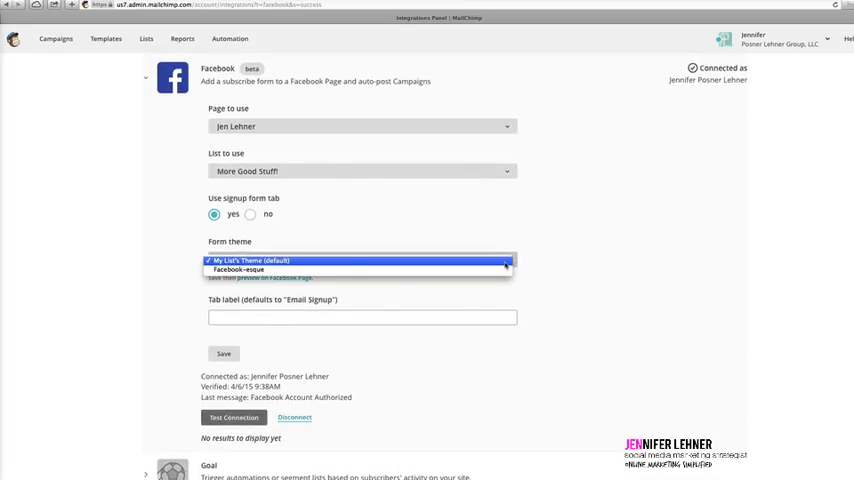
click(240, 270)
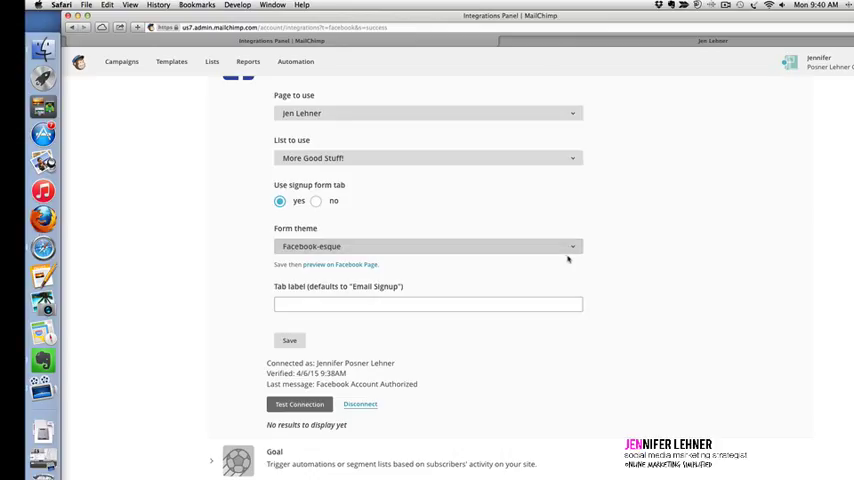
mouse_move(384, 216)
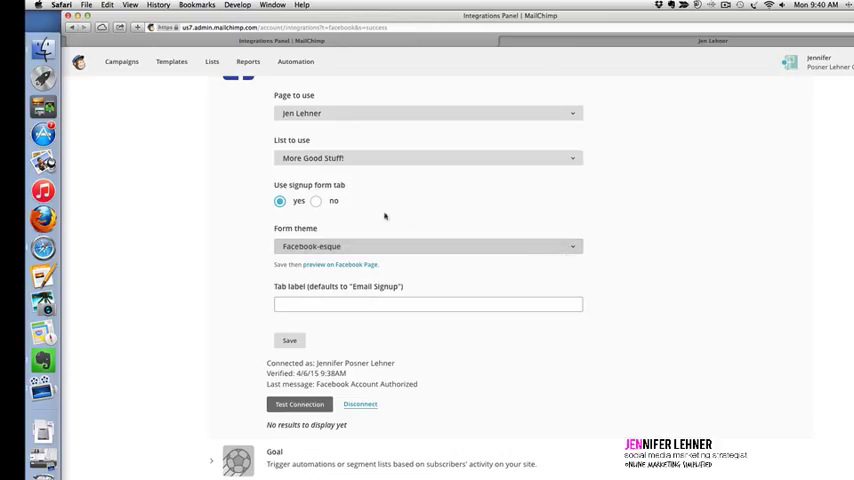
- Toggle Use signup form tab off and back to yes
click(316, 200)
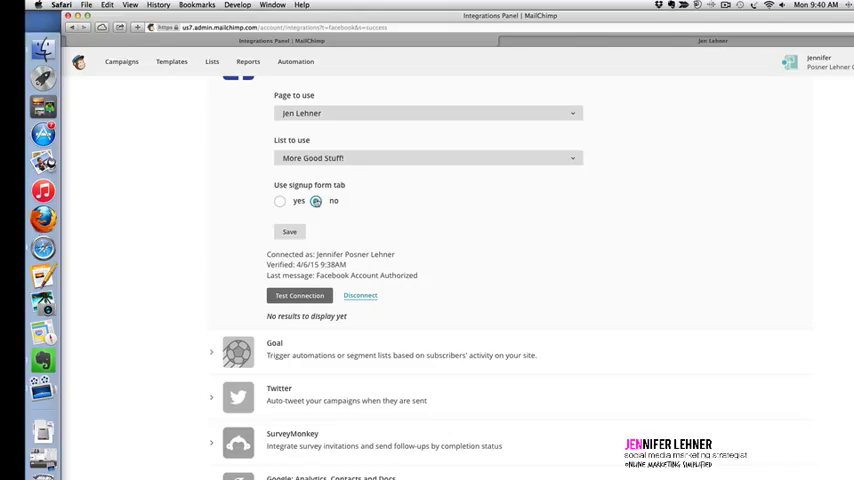
click(316, 200)
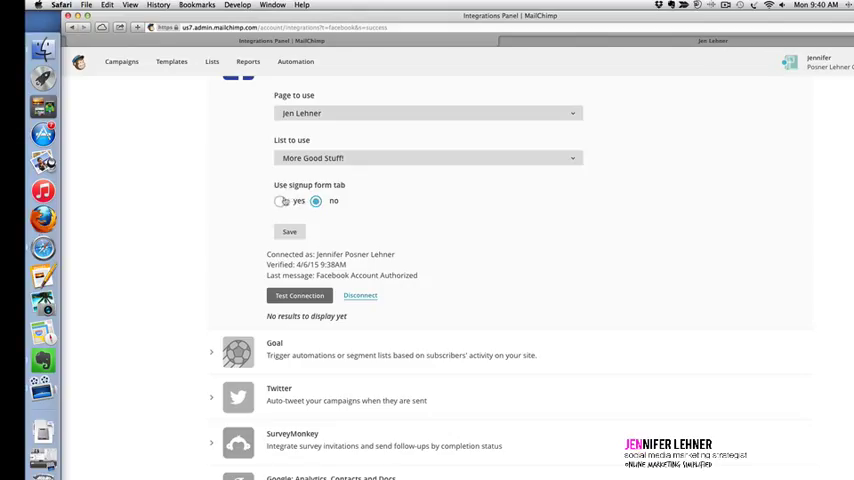
click(280, 200)
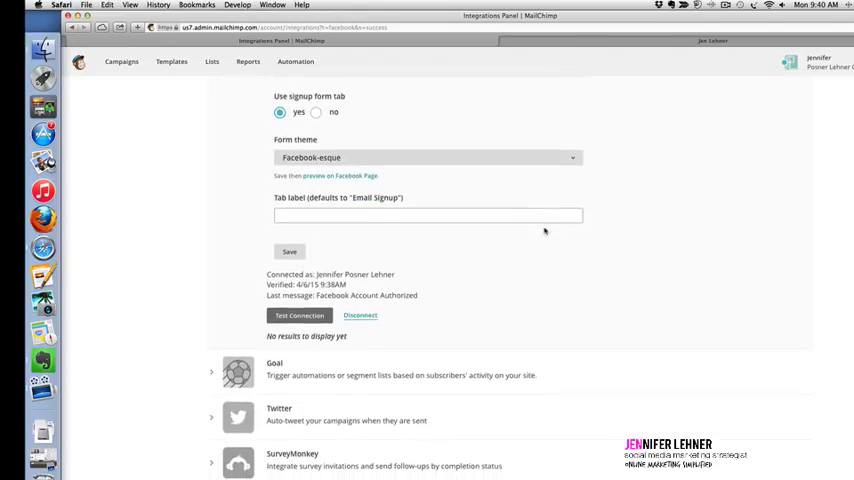
- Label the tab 'Don't Miss My Updates', save the settings and go to the Facebook page
scroll(up, 3)
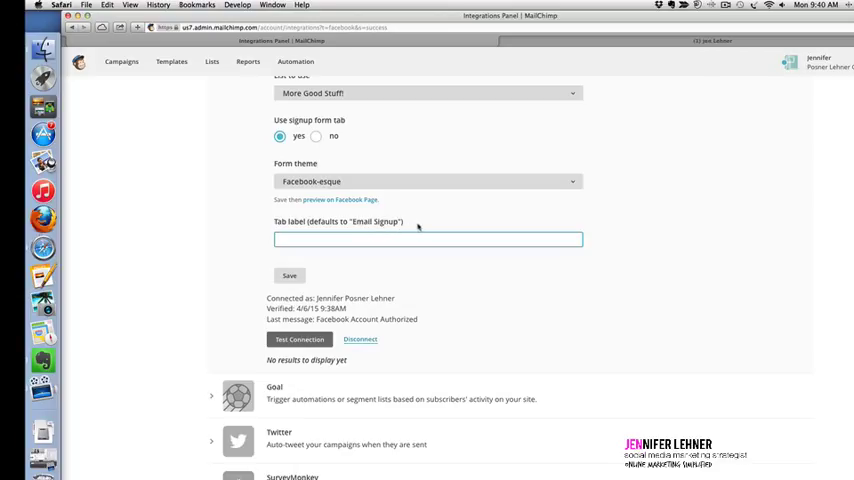
text(Don't Miss My Upda)
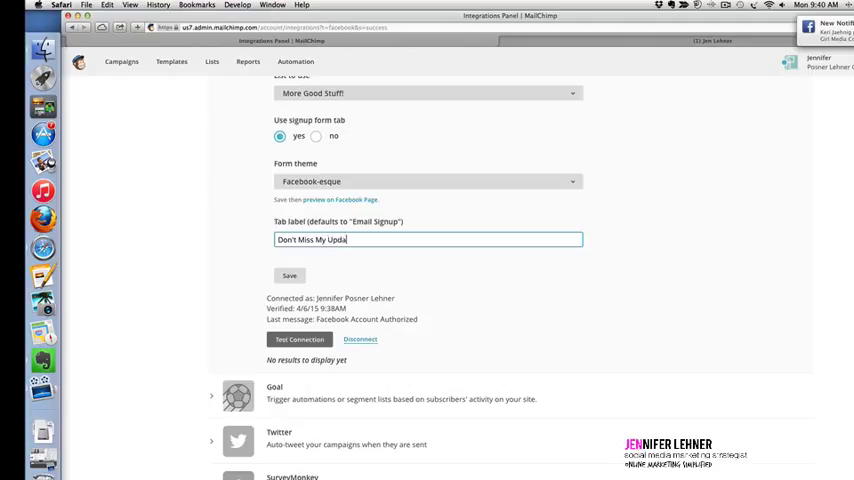
text(tes)
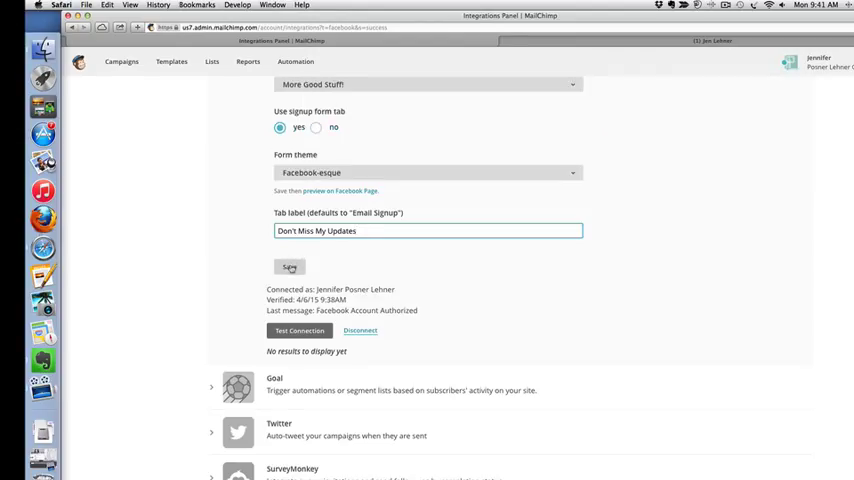
click(300, 330)
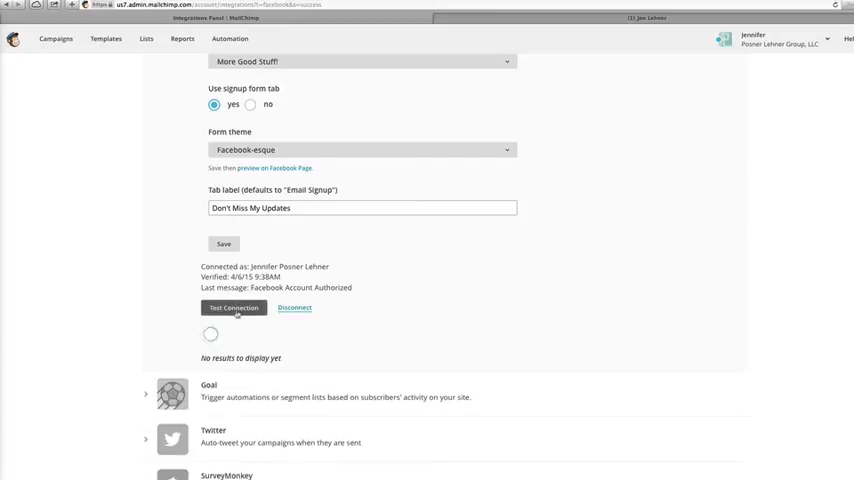
click(234, 308)
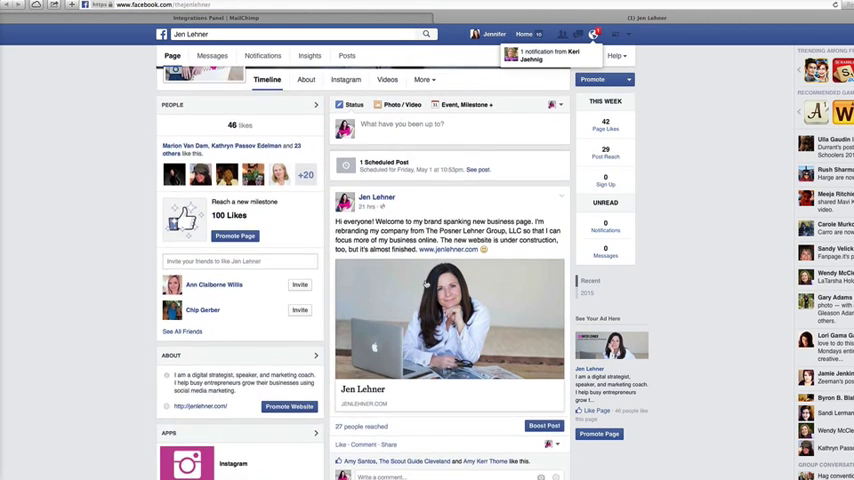
- View the Don't Miss My Updates tab's signup form via More, then return to the Timeline
click(420, 188)
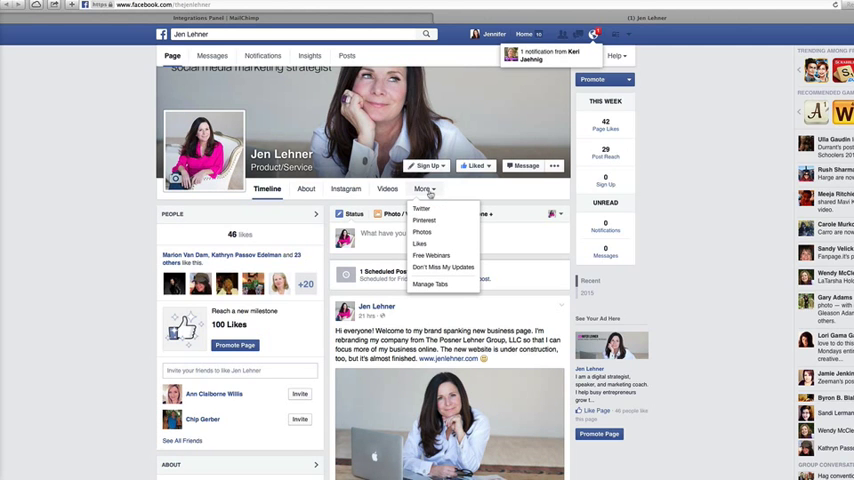
mouse_move(444, 268)
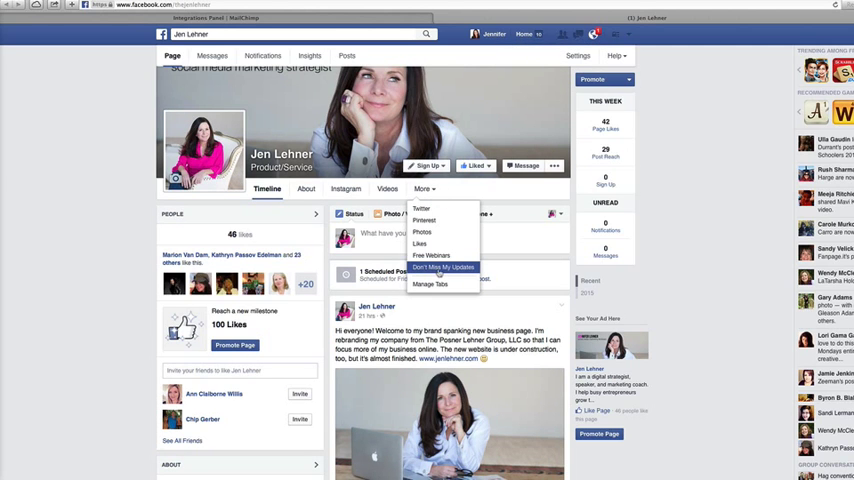
click(442, 268)
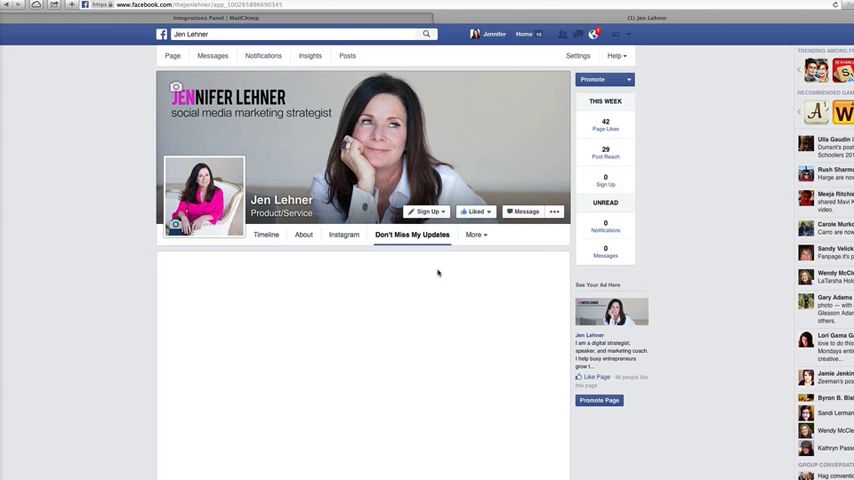
click(412, 234)
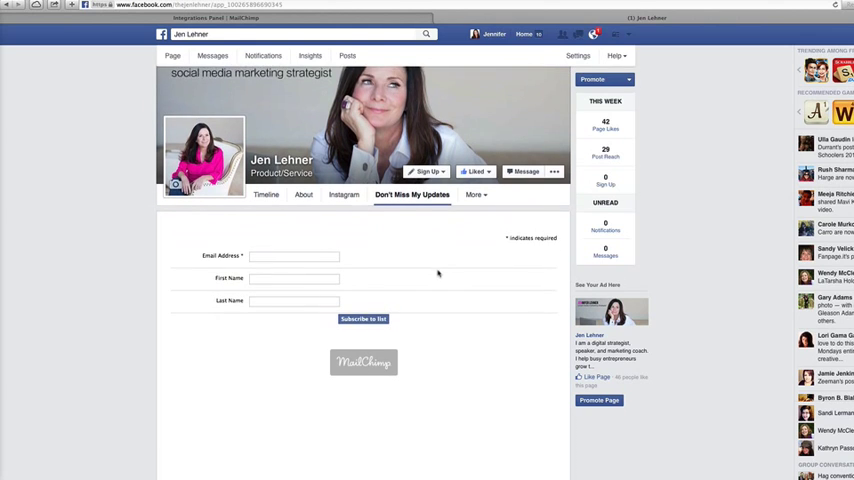
scroll(up, 3)
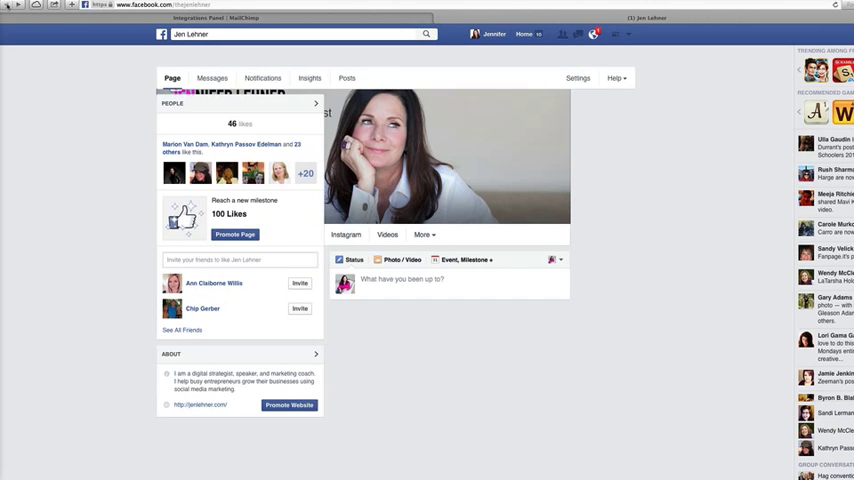
scroll(down, 3)
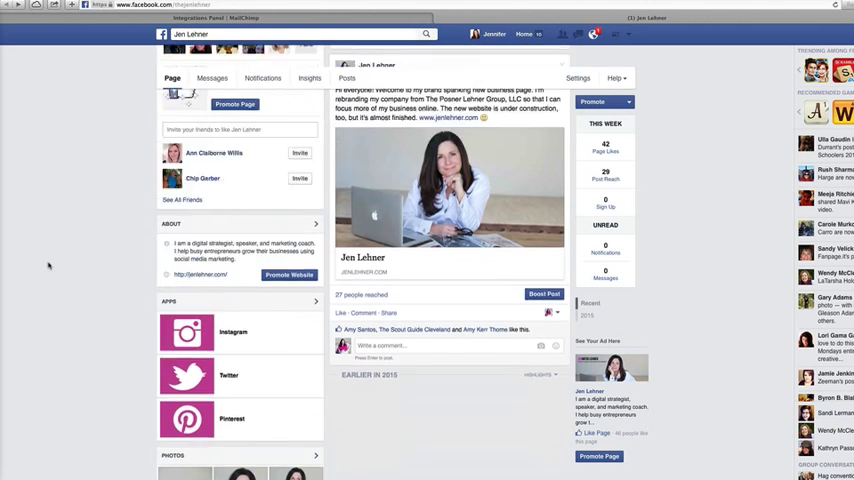
scroll(down, 3)
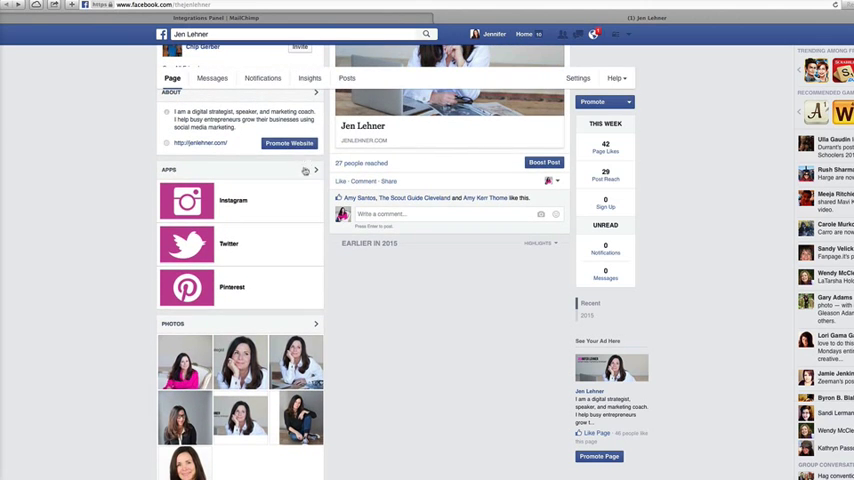
click(316, 170)
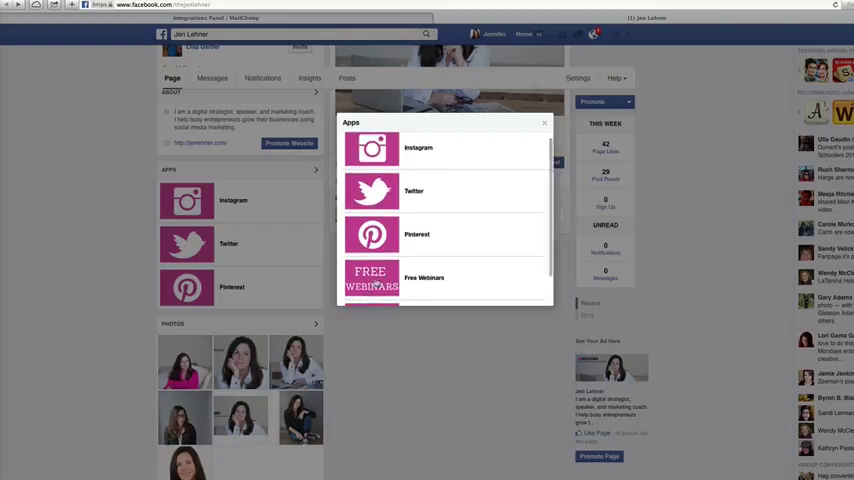
scroll(down, 3)
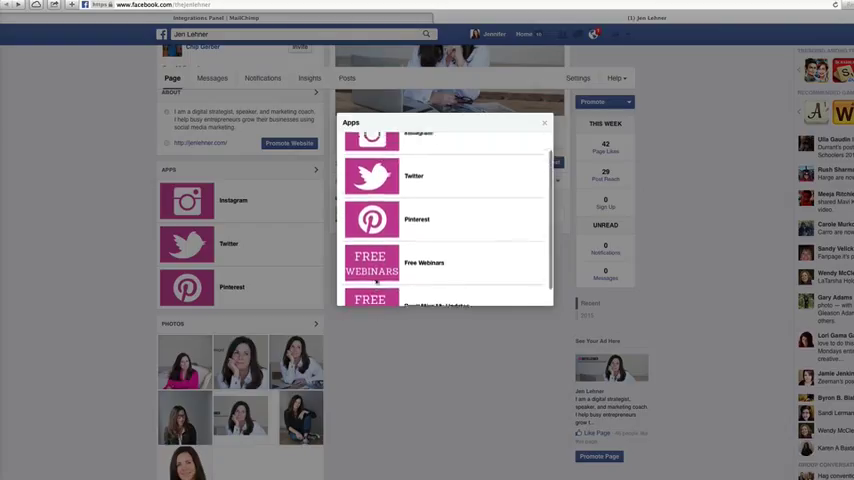
scroll(up, 3)
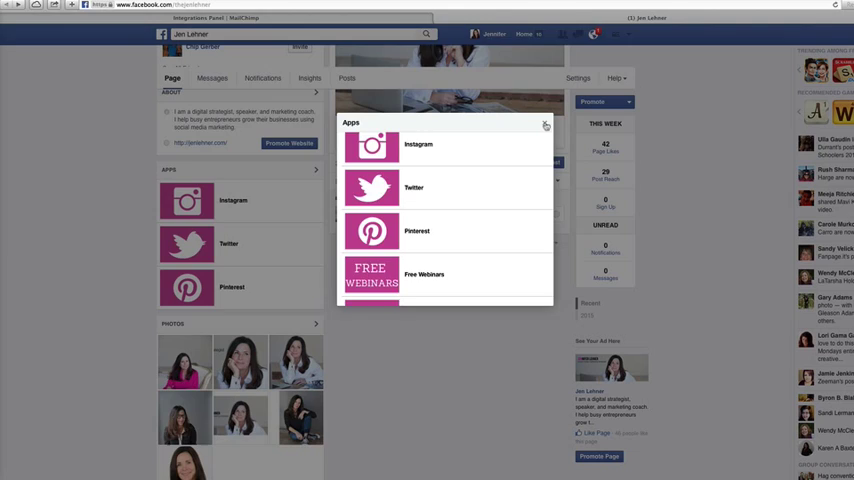
click(546, 124)
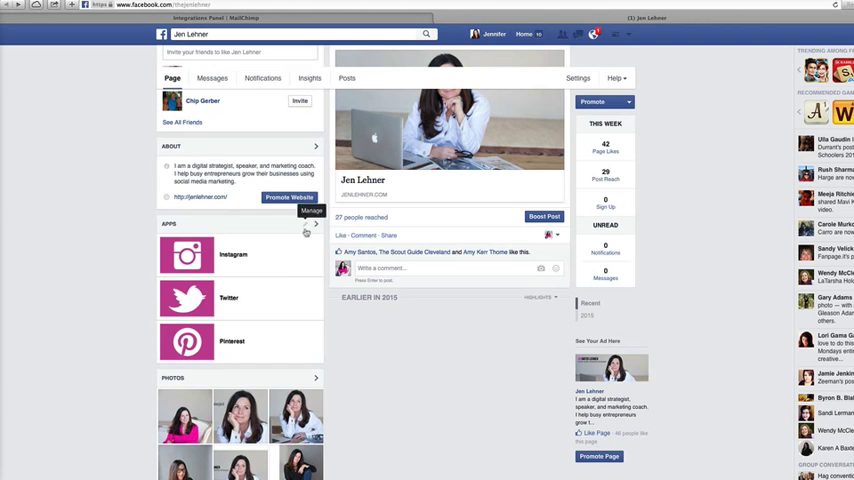
scroll(down, 3)
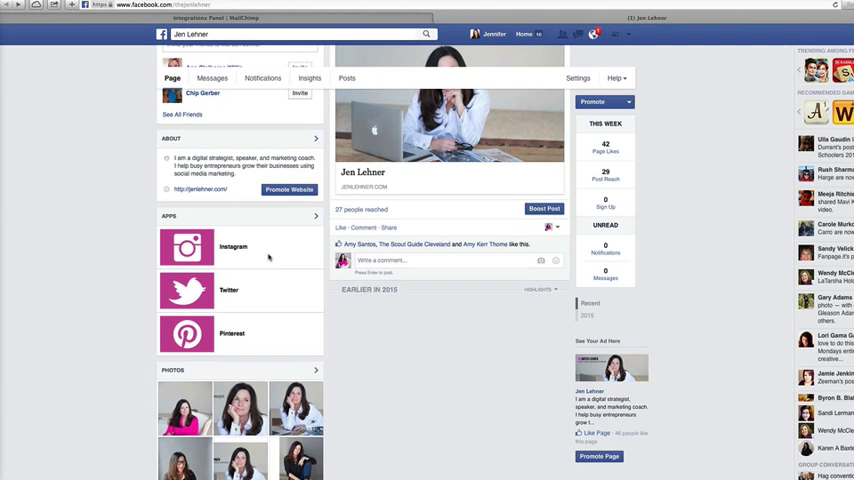
scroll(up, 3)
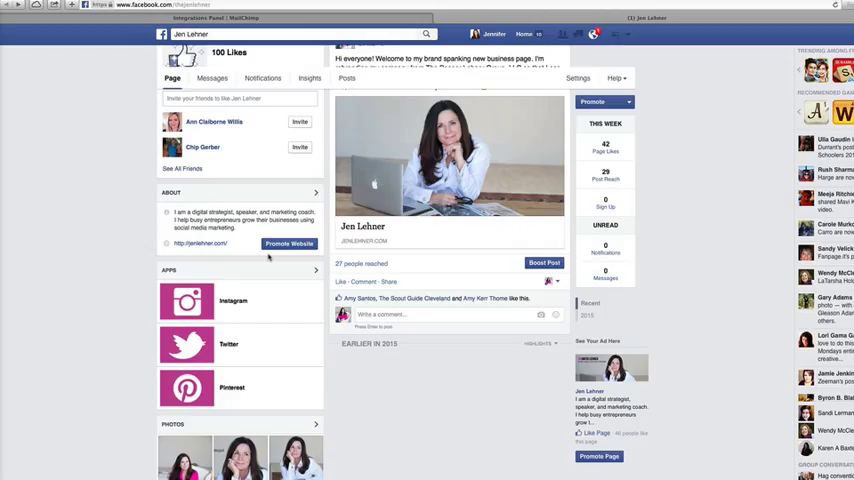
mouse_move(252, 344)
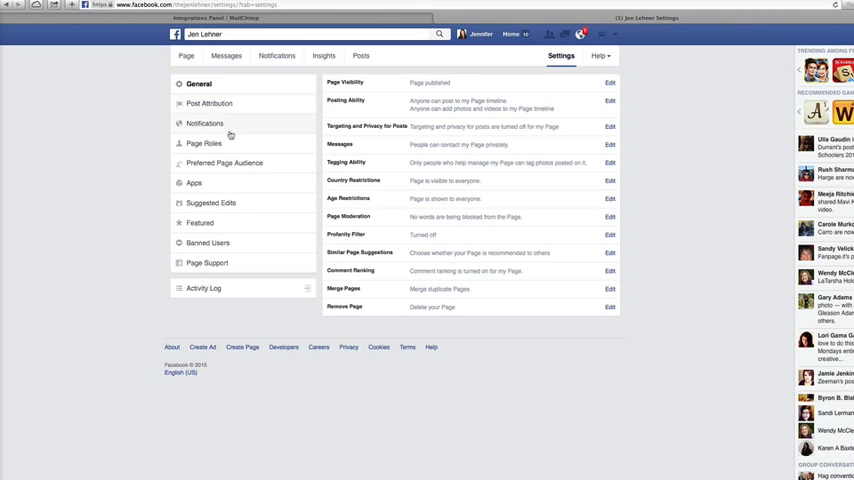
- In page Settings > Apps, edit the MailChimp app's tab settings
click(194, 182)
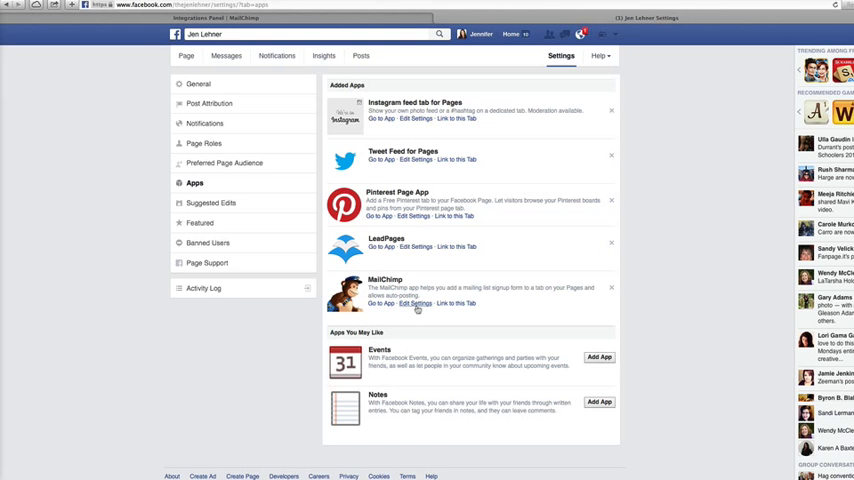
scroll(down, 3)
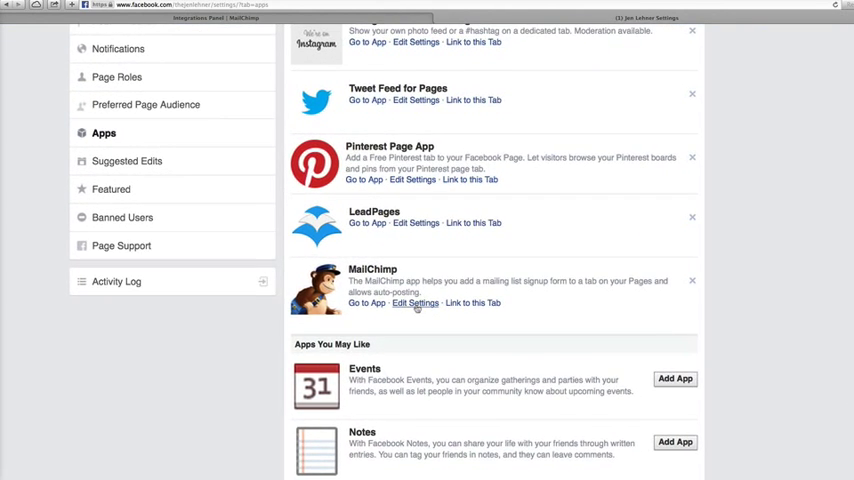
click(414, 304)
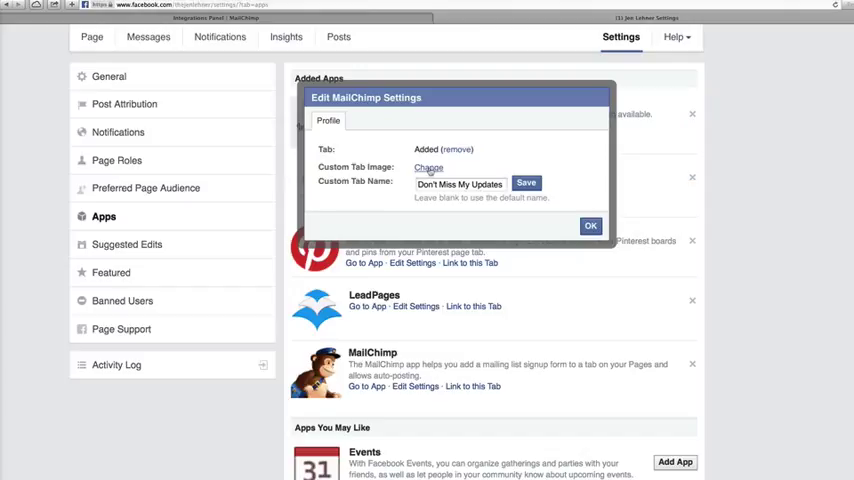
click(428, 168)
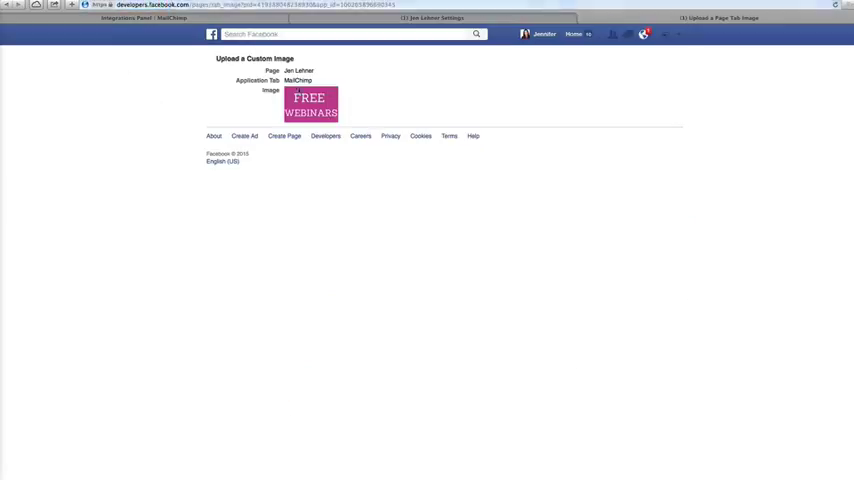
mouse_move(310, 100)
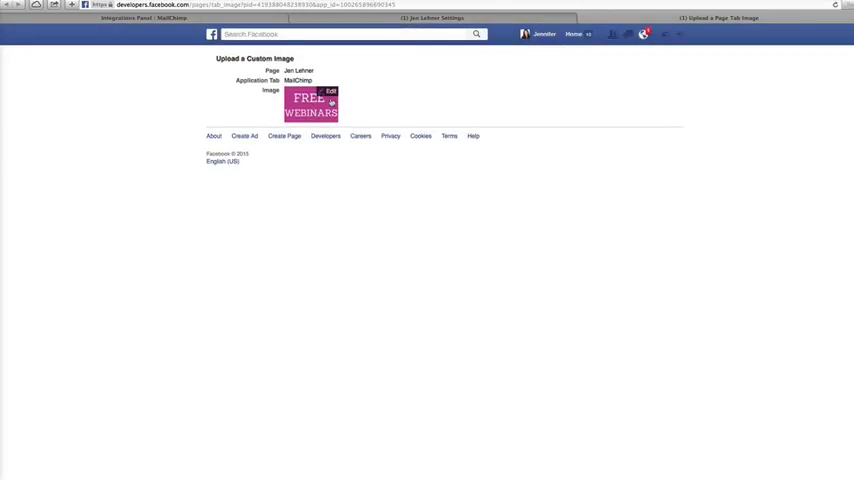
click(332, 92)
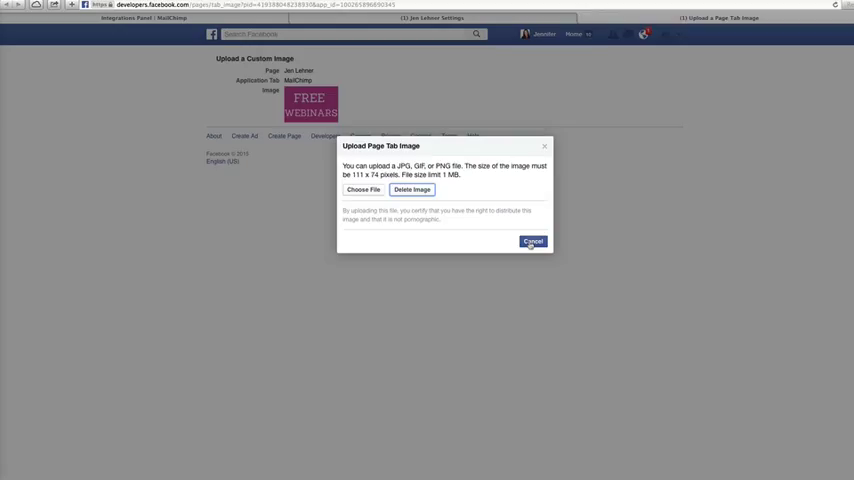
click(532, 240)
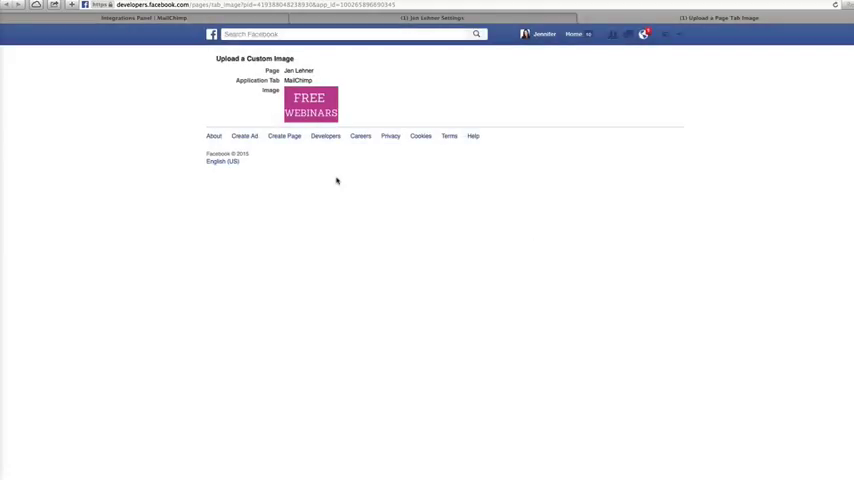
mouse_move(404, 96)
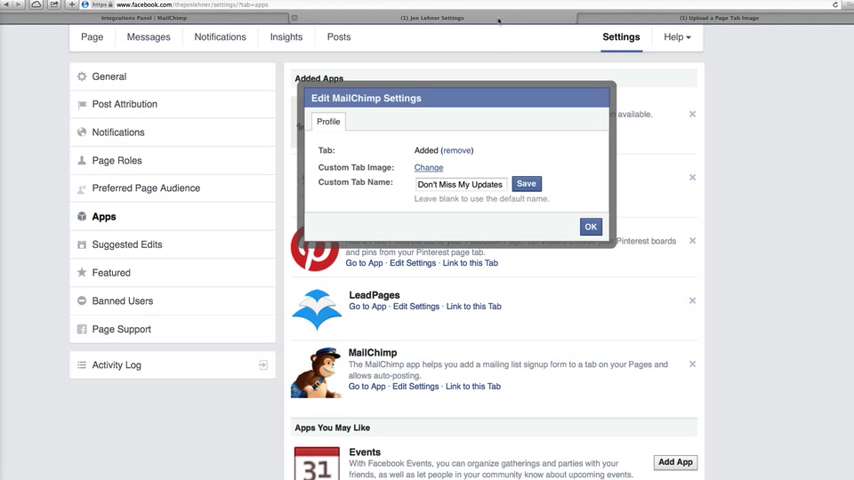
- Switch to the MailChimp browser tab and scroll to the Facebook integration settings
click(590, 226)
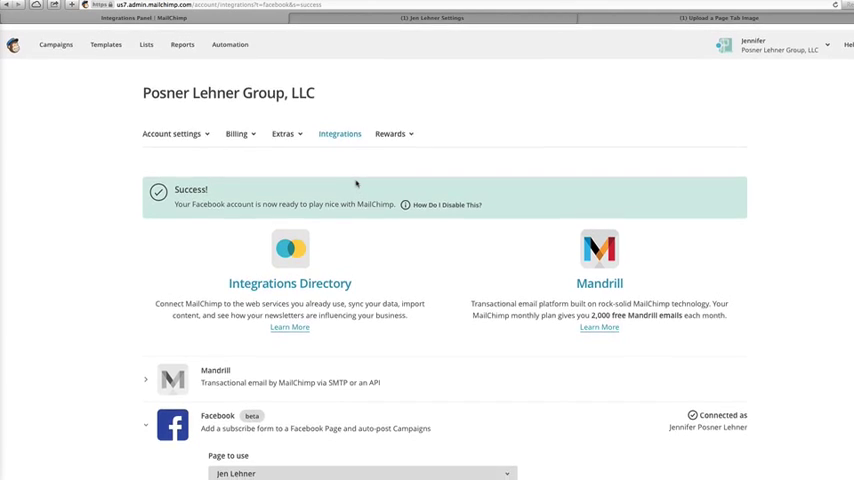
scroll(down, 3)
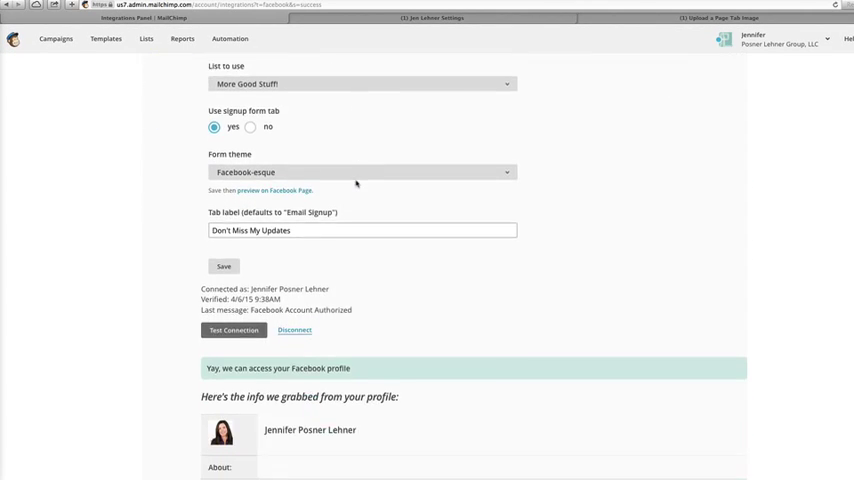
scroll(down, 3)
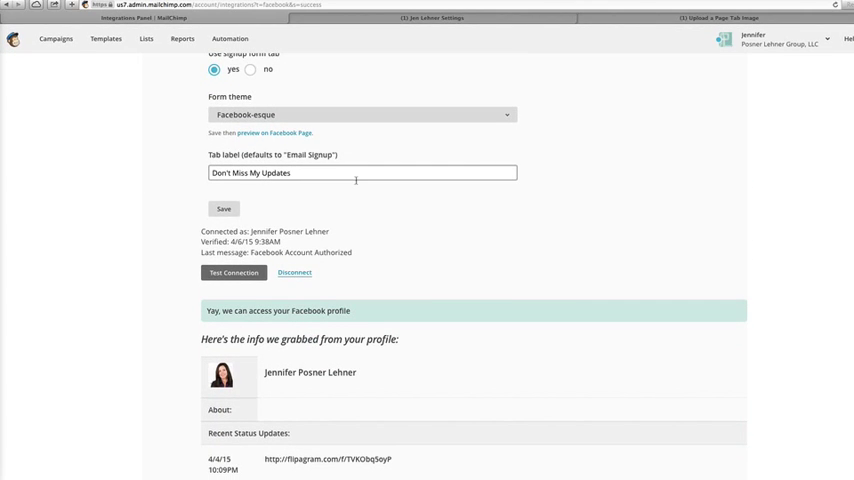